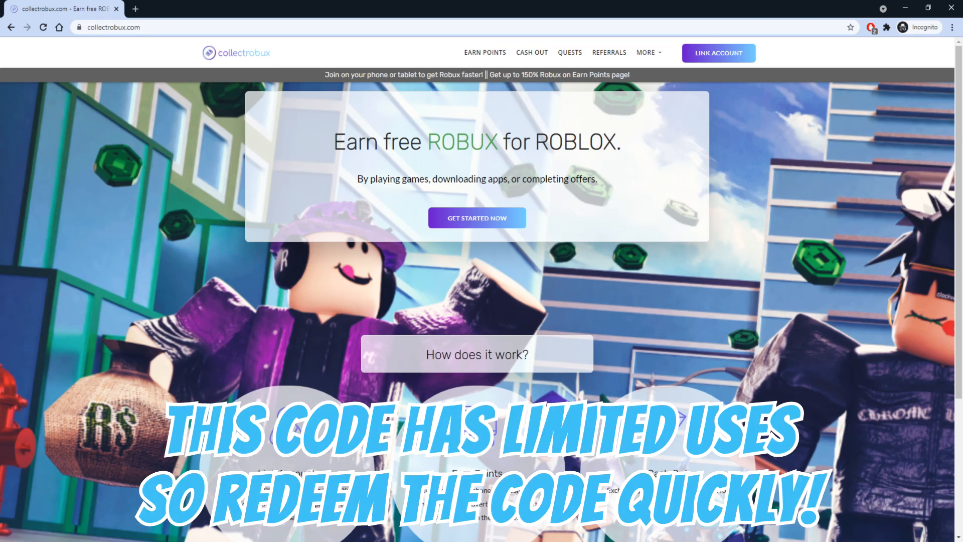
Switch from the collectrobux.com tab to the YouTube Random Comment Picker tab.
{"action": "left_click", "coordinate": [182, 9]}
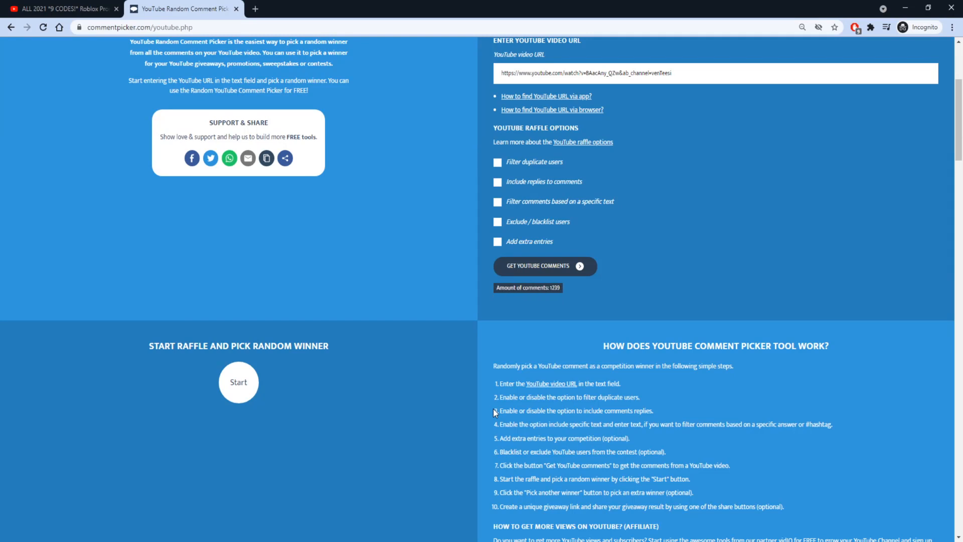
{"action": "left_click", "coordinate": [239, 381]}
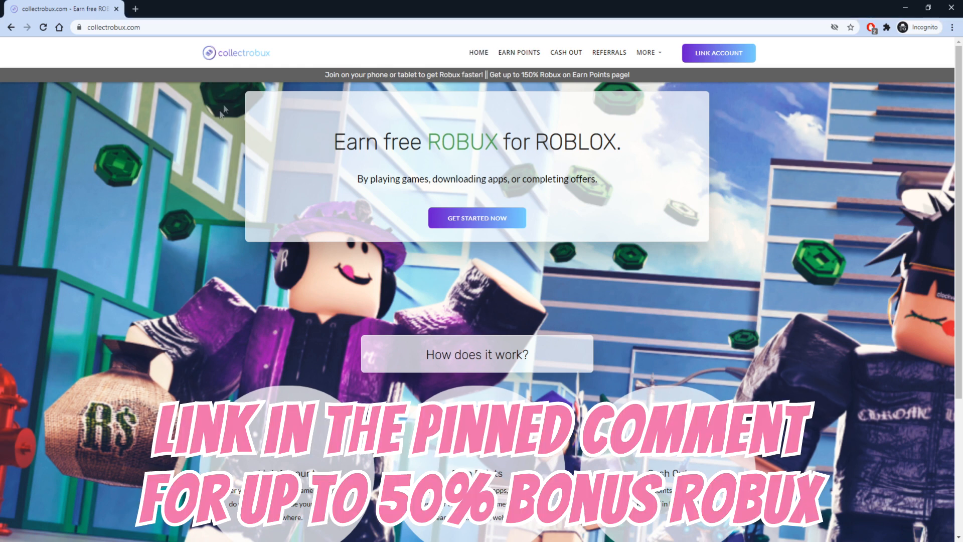
{"action": "mouse_move", "coordinate": [289, 43]}
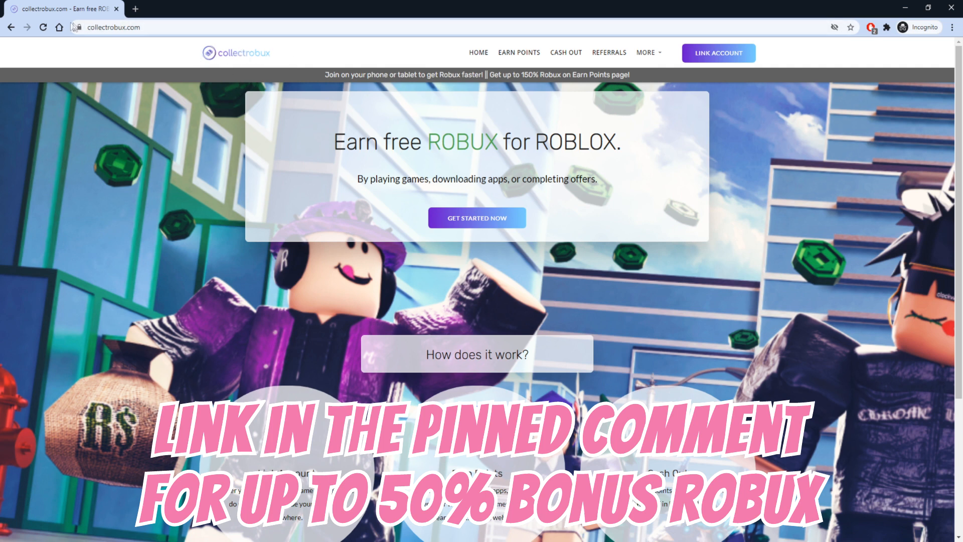
{"action": "mouse_move", "coordinate": [365, 162]}
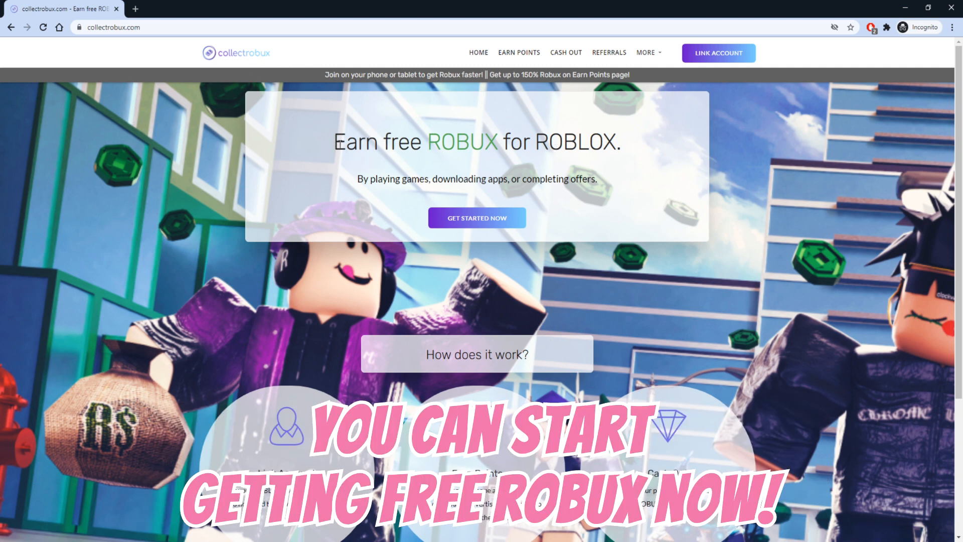
Link the Roblox username via Get Started Now and continue to the earning offers list.
{"action": "triple_click", "coordinate": [475, 142]}
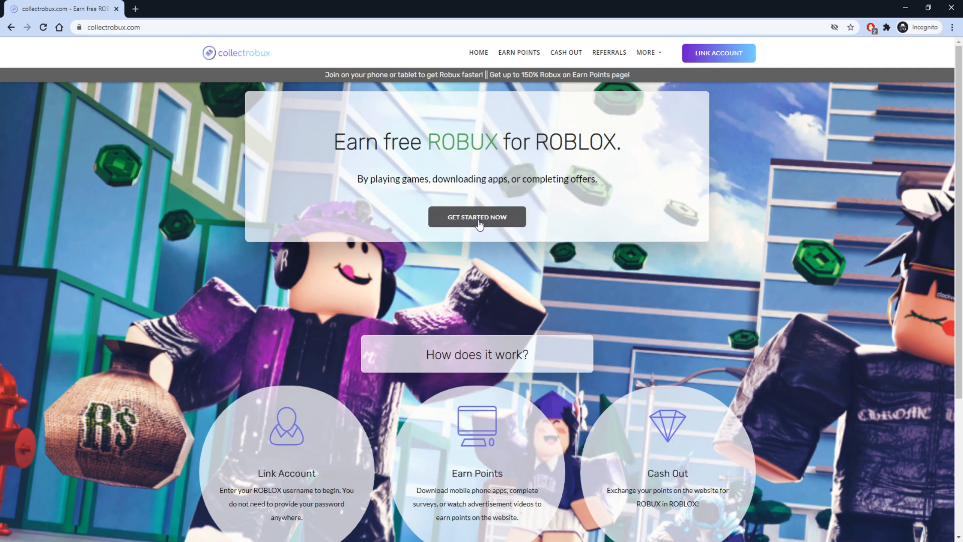
{"action": "left_click", "coordinate": [475, 217]}
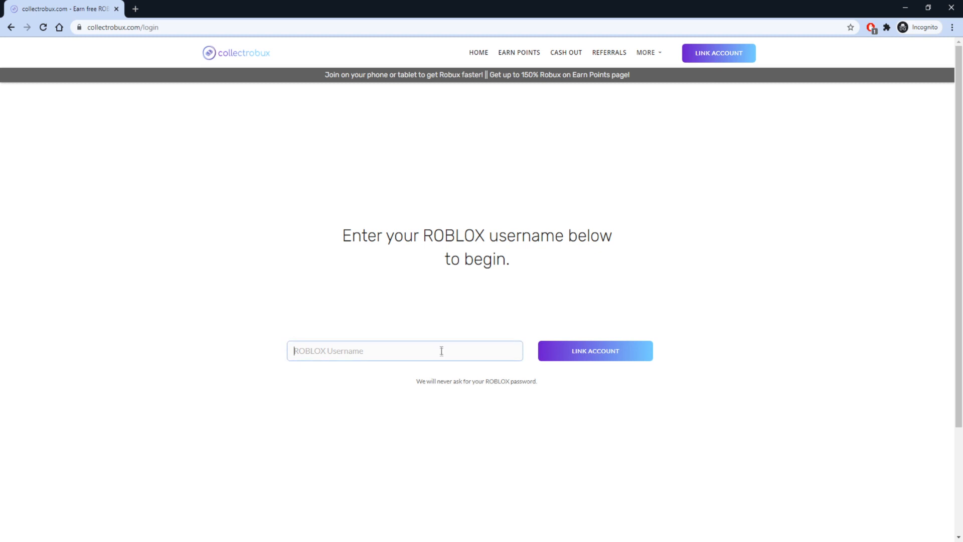
{"action": "left_click", "coordinate": [594, 349]}
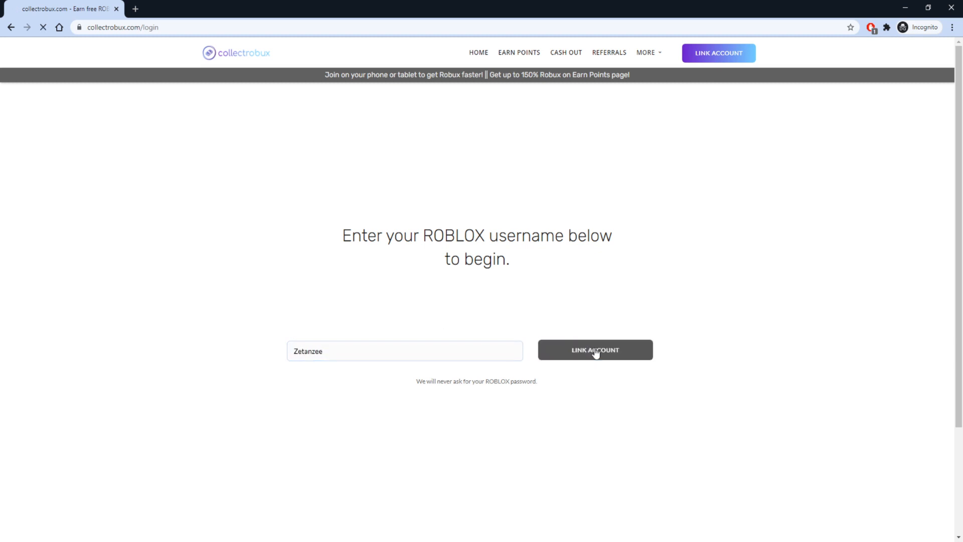
{"action": "left_click", "coordinate": [593, 349]}
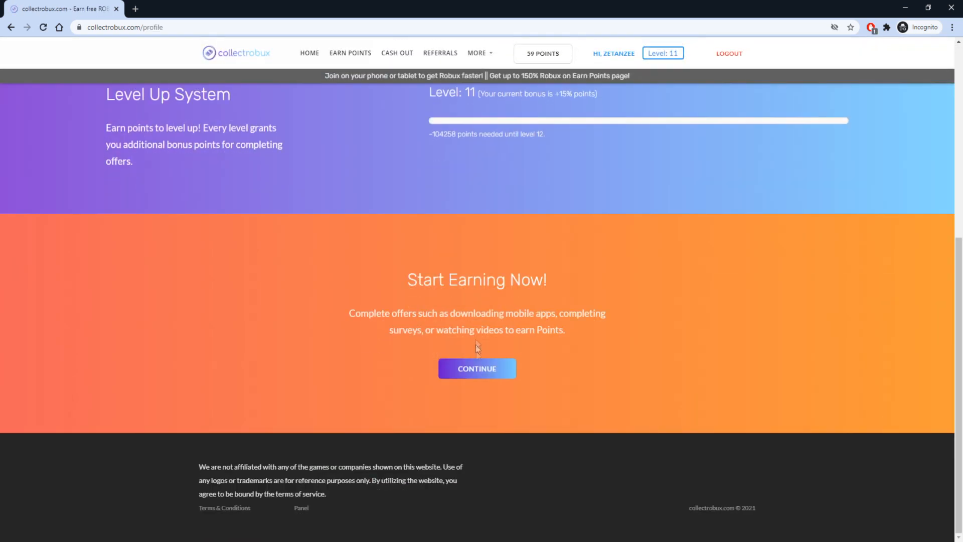
{"action": "left_click", "coordinate": [476, 368]}
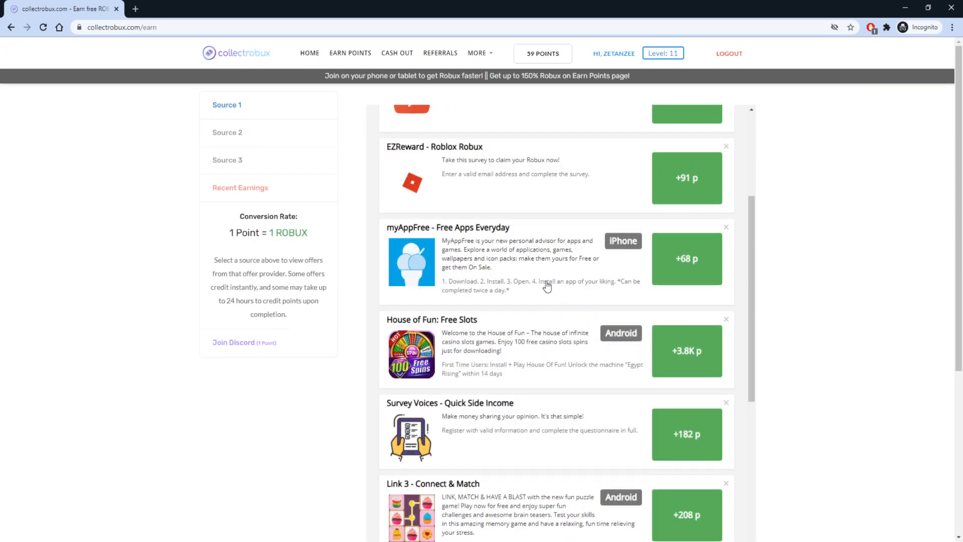
{"action": "scroll", "scroll_direction": "up", "scroll_amount": 3}
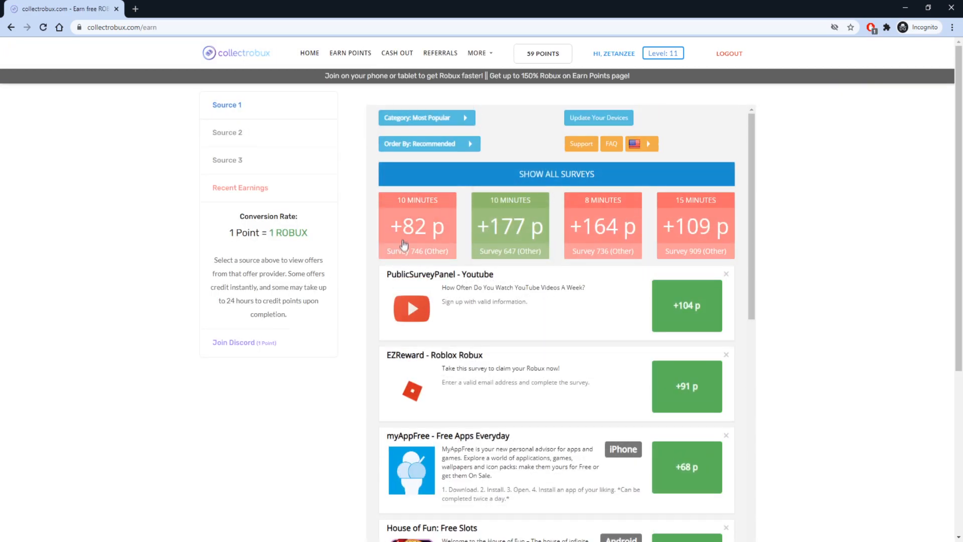
{"action": "scroll", "scroll_direction": "down", "scroll_amount": 3}
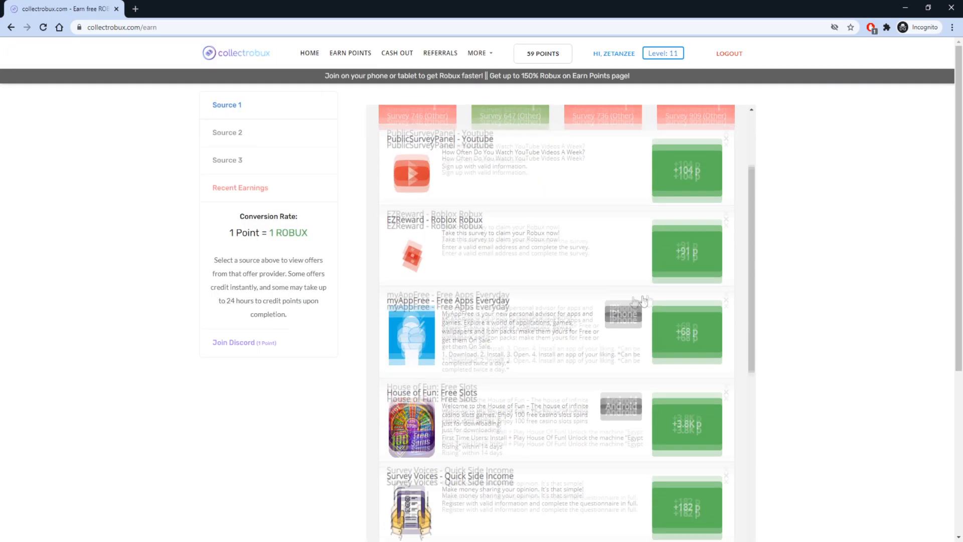
{"action": "scroll", "scroll_direction": "down", "scroll_amount": 3}
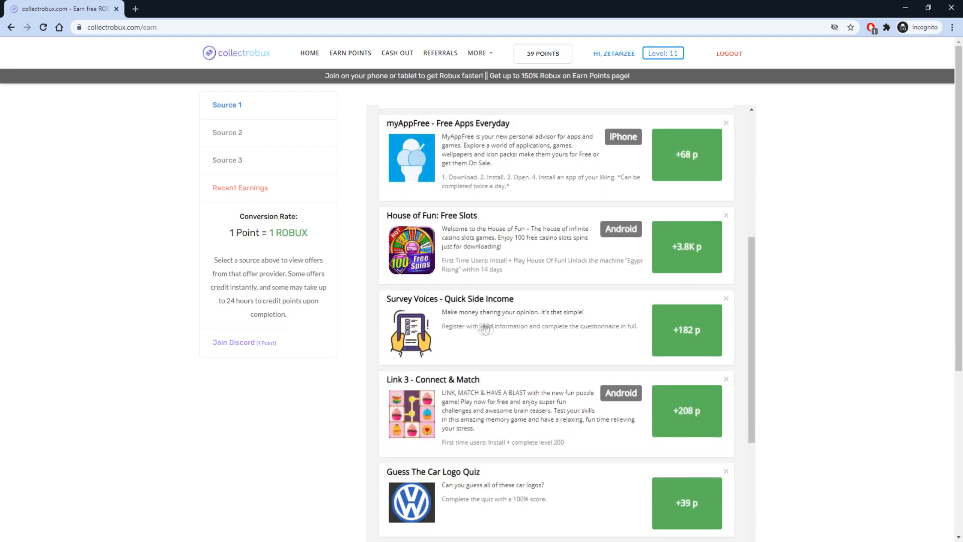
{"action": "double_click", "coordinate": [268, 232]}
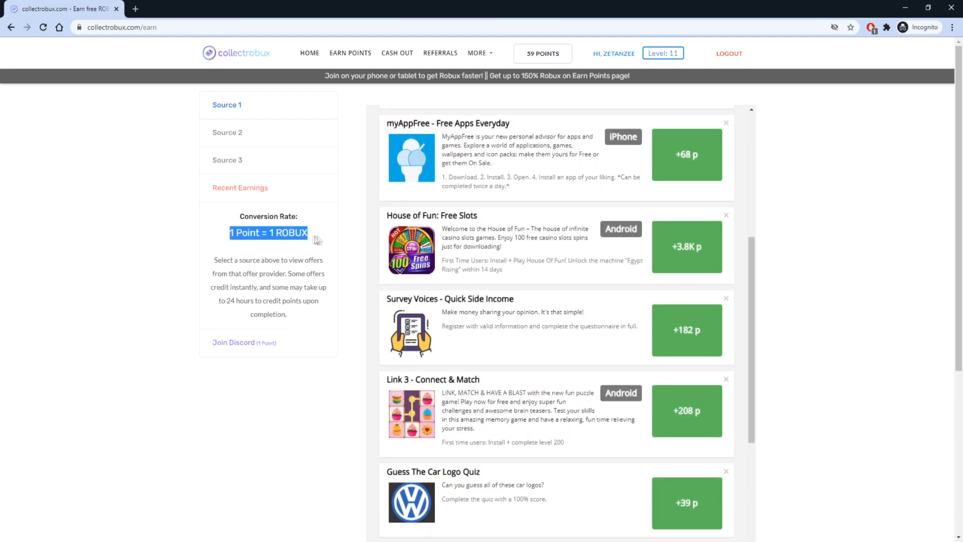
{"action": "mouse_move", "coordinate": [437, 311]}
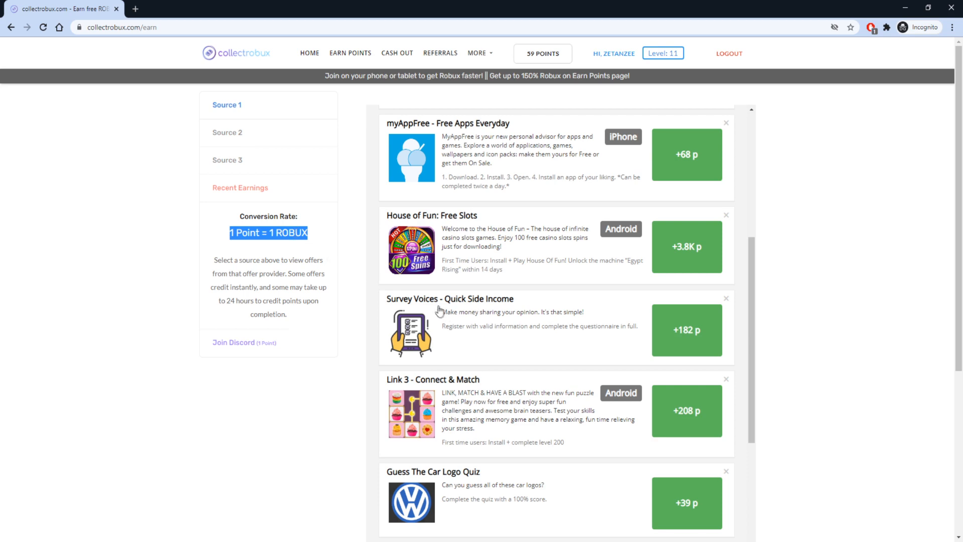
{"action": "left_click", "coordinate": [685, 329]}
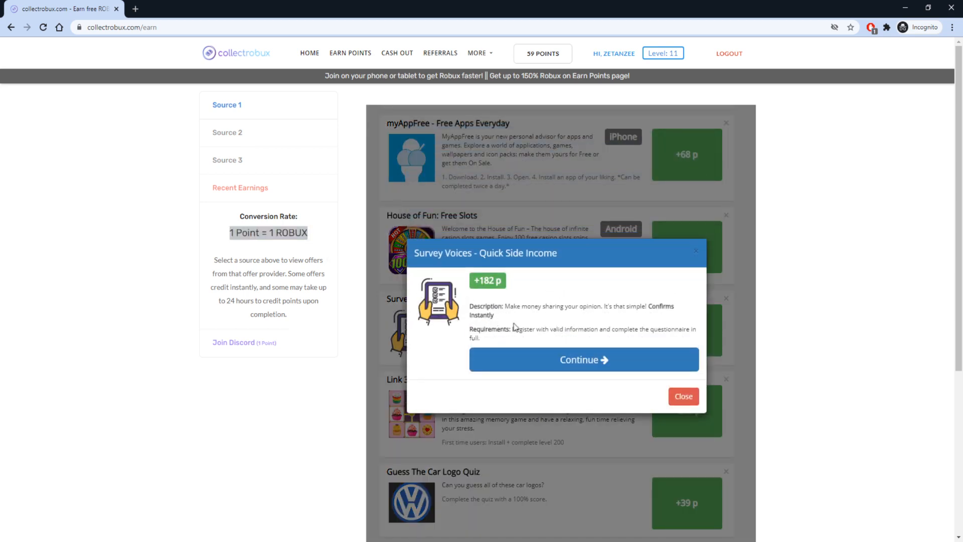
{"action": "mouse_move", "coordinate": [541, 324]}
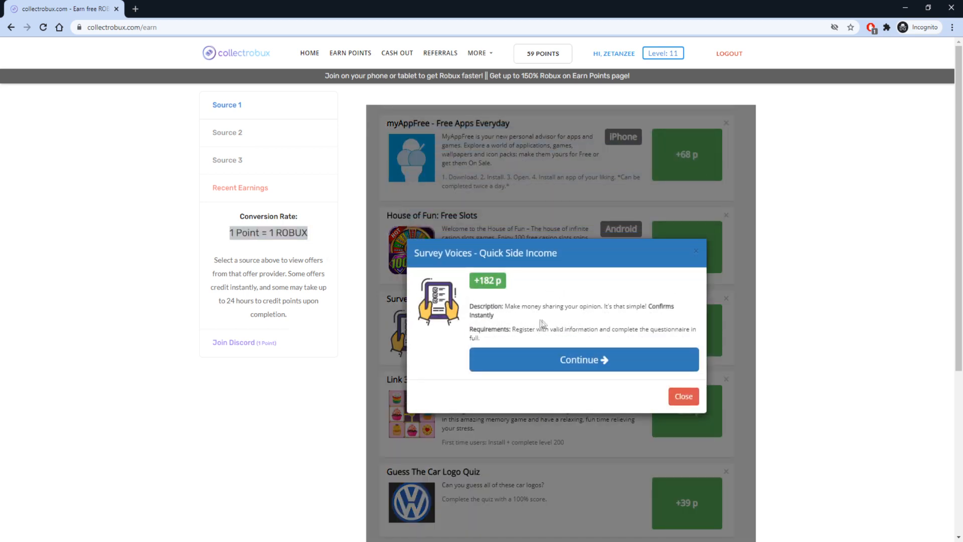
{"action": "left_click", "coordinate": [682, 397]}
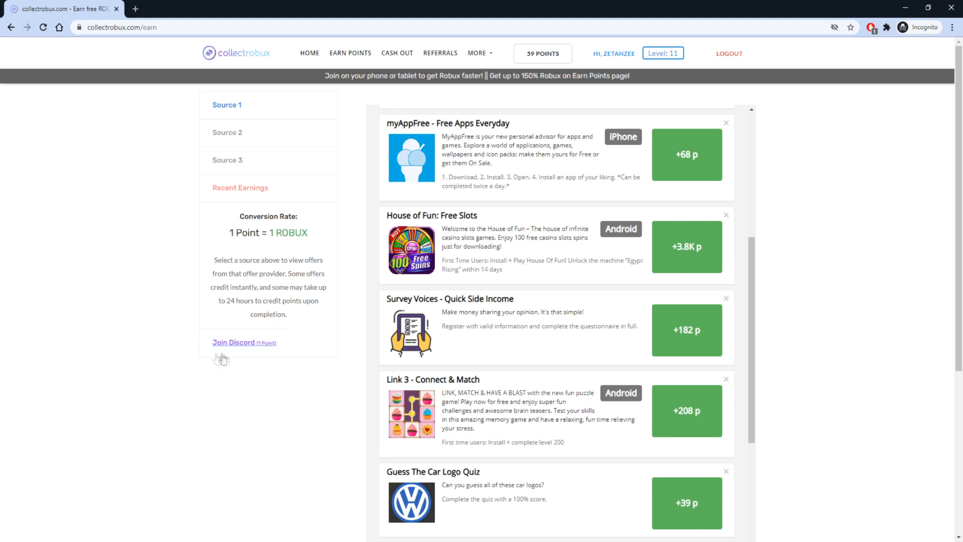
{"action": "left_click", "coordinate": [232, 341]}
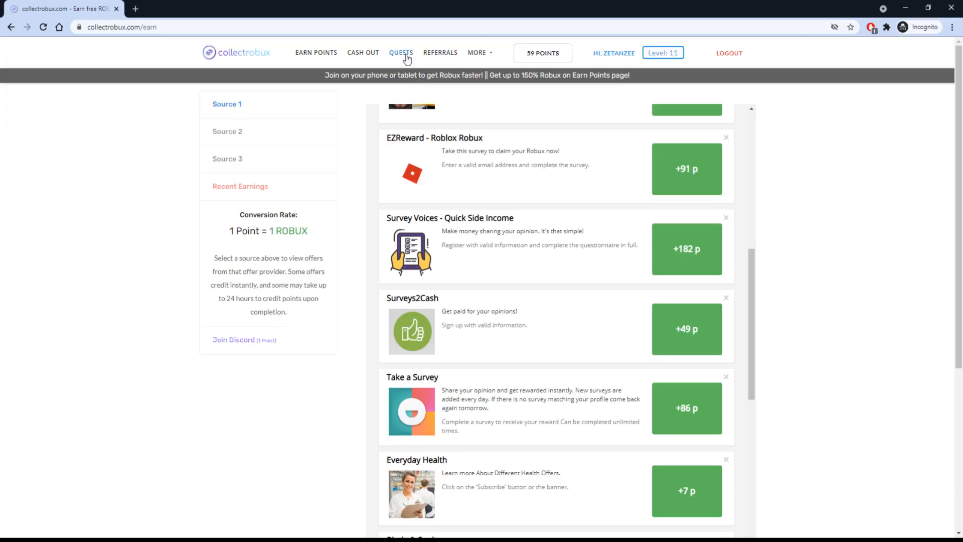
Go to QUESTS and look over the daily quests worth 3, 5 and 7 points.
{"action": "left_click", "coordinate": [400, 52]}
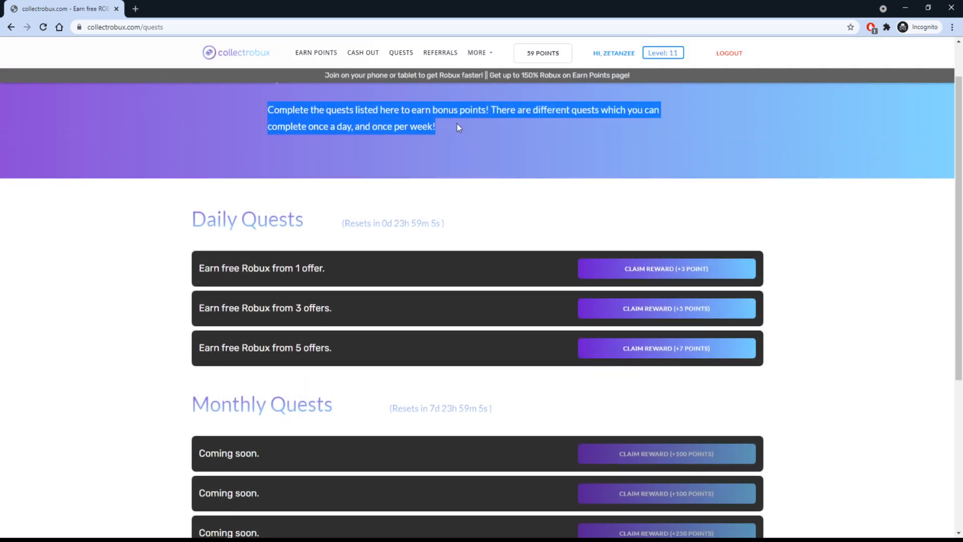
{"action": "scroll", "scroll_direction": "down", "scroll_amount": 3}
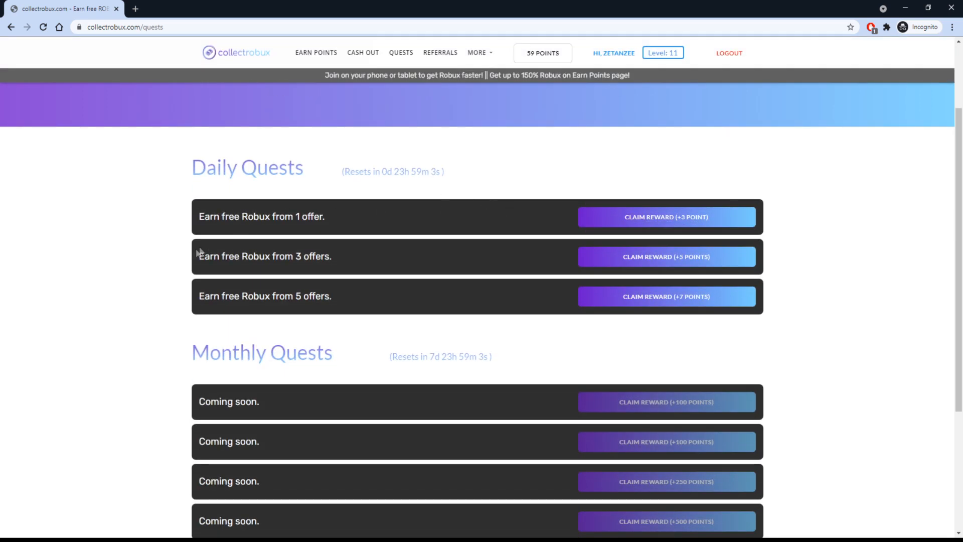
{"action": "scroll", "scroll_direction": "up", "scroll_amount": 3}
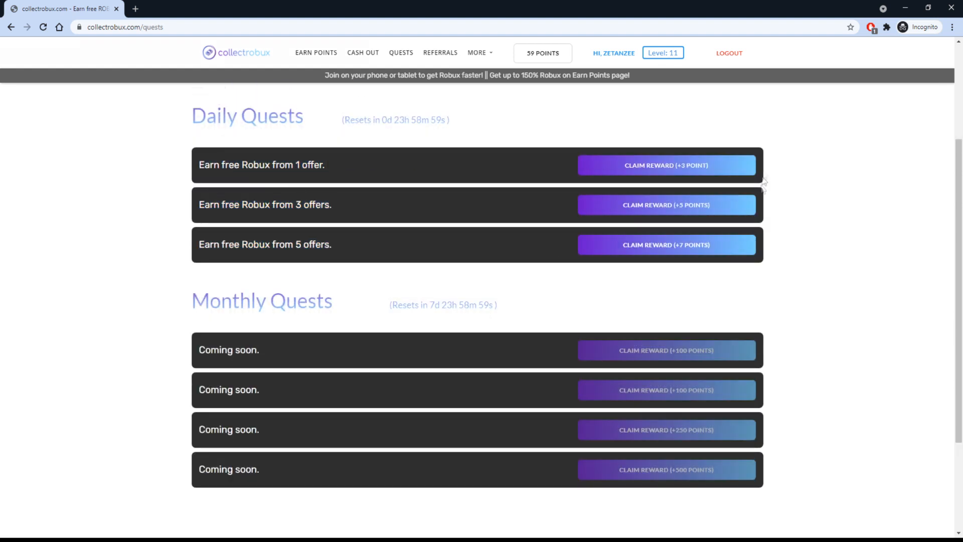
{"action": "mouse_move", "coordinate": [442, 198]}
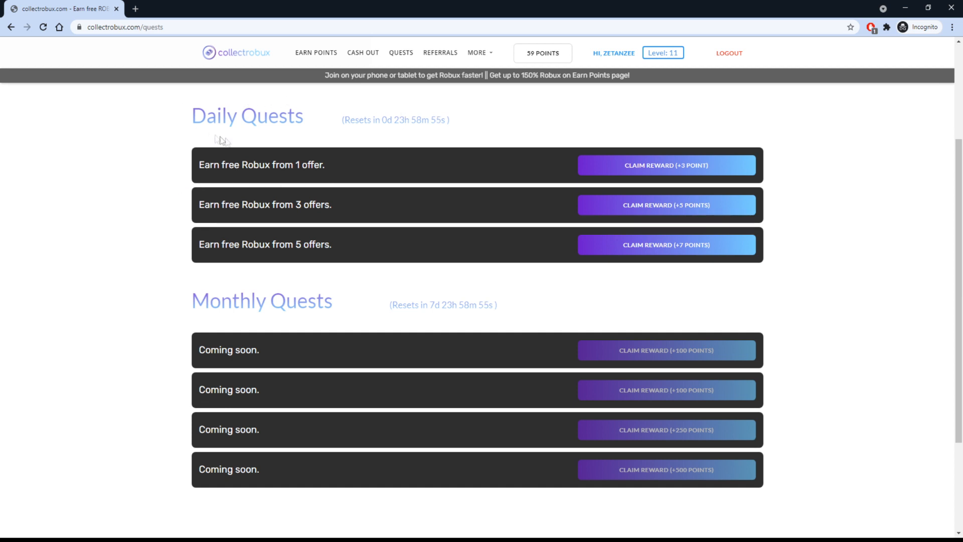
{"action": "mouse_move", "coordinate": [268, 140]}
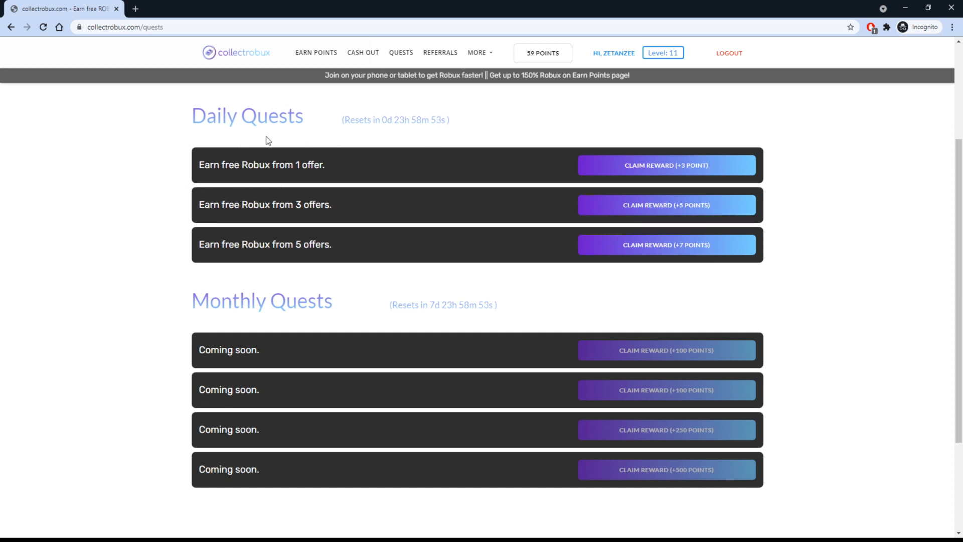
{"action": "left_click", "coordinate": [316, 53]}
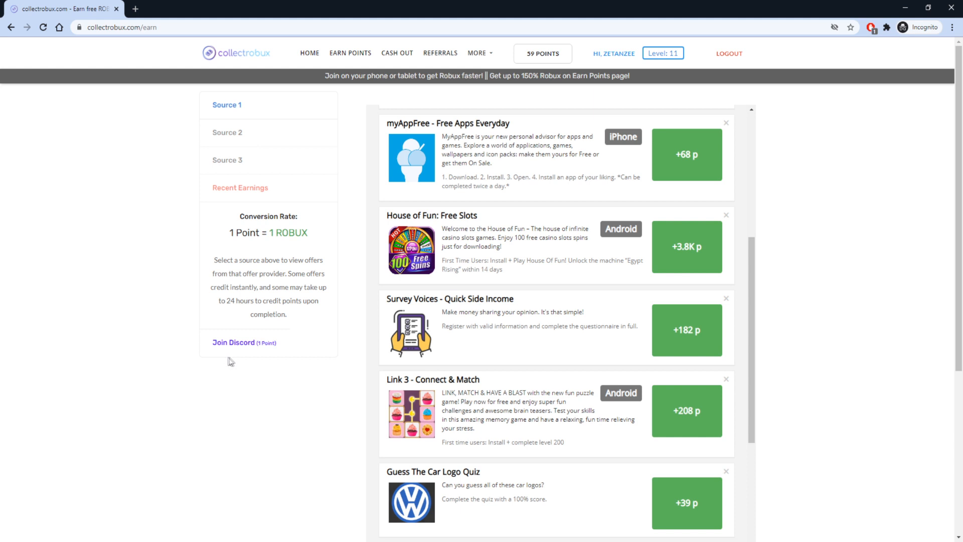
{"action": "mouse_move", "coordinate": [439, 53]}
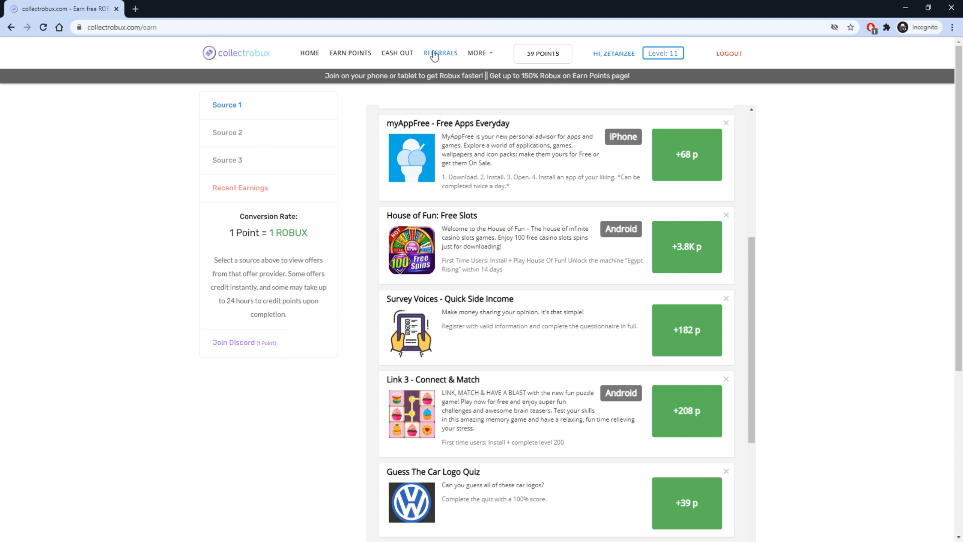
{"action": "left_click", "coordinate": [439, 53]}
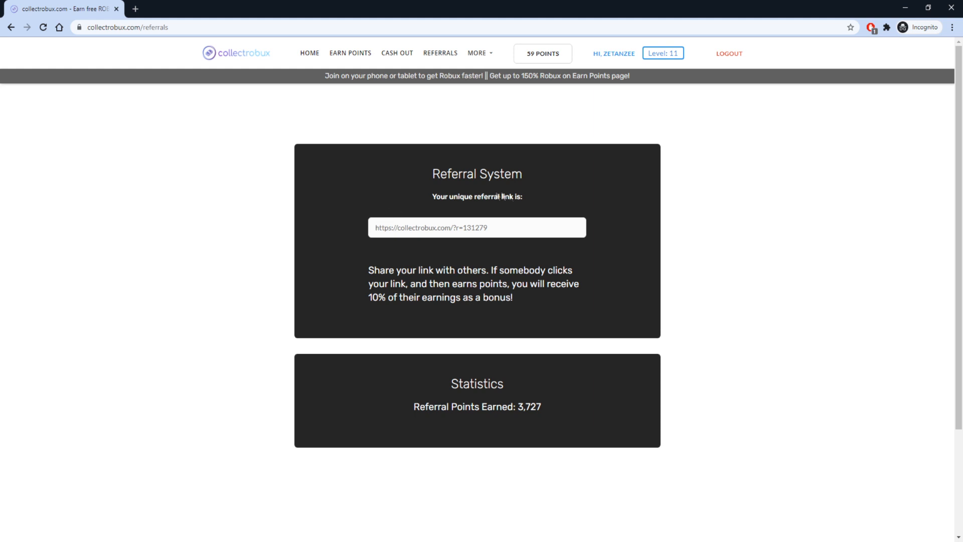
{"action": "mouse_move", "coordinate": [526, 202]}
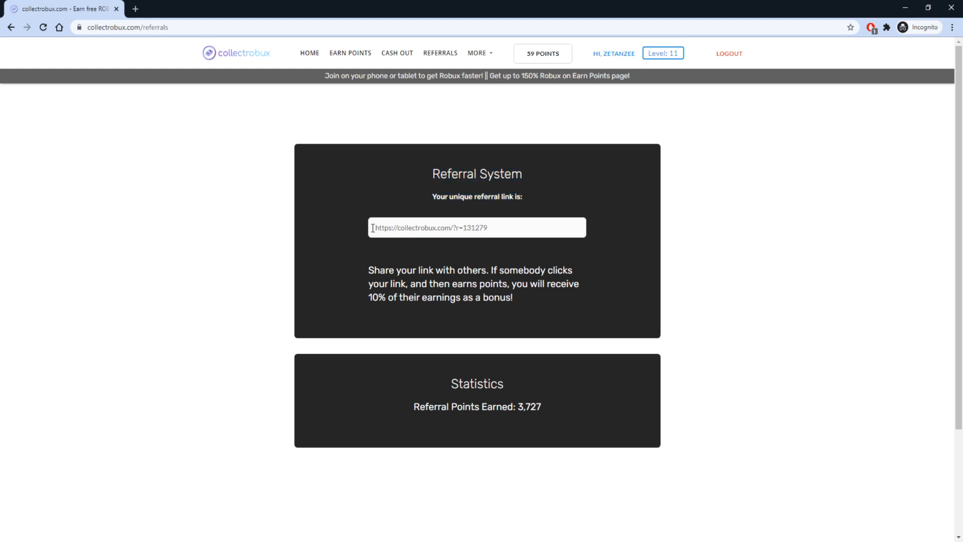
{"action": "triple_click", "coordinate": [476, 228]}
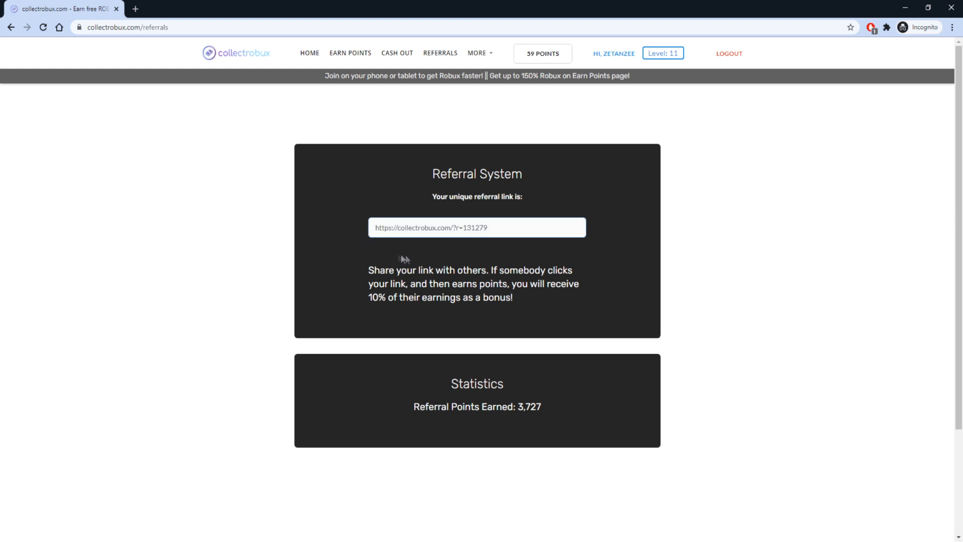
{"action": "mouse_move", "coordinate": [372, 267]}
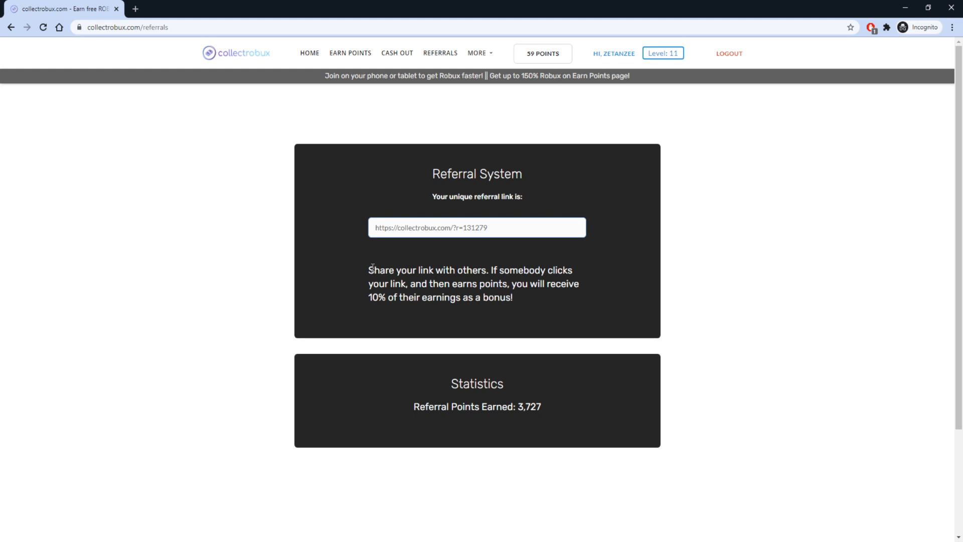
{"action": "double_click", "coordinate": [499, 297]}
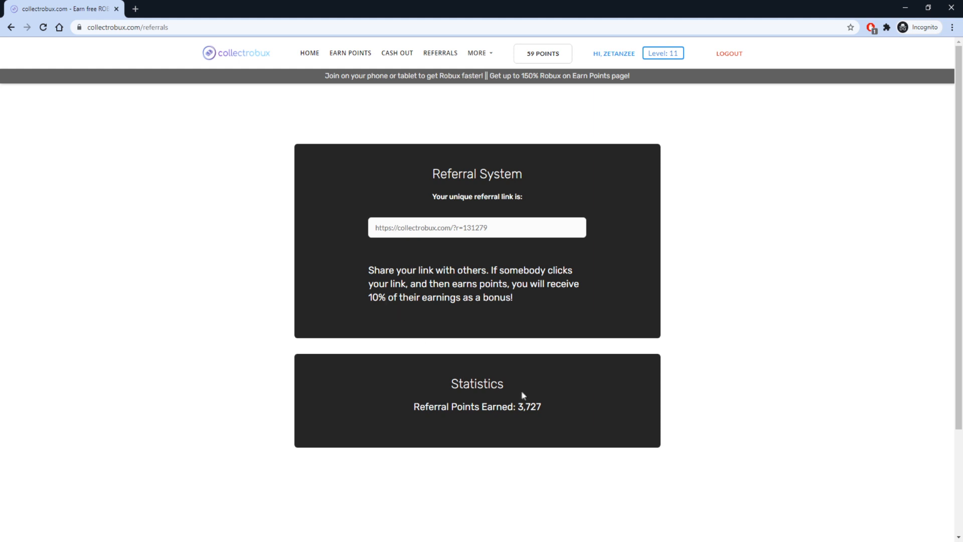
{"action": "double_click", "coordinate": [527, 406]}
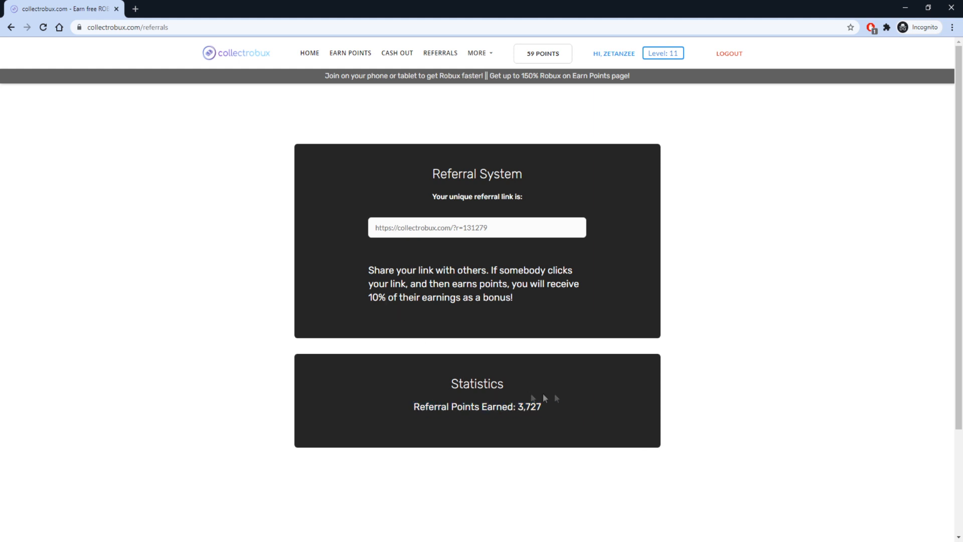
{"action": "mouse_move", "coordinate": [543, 346]}
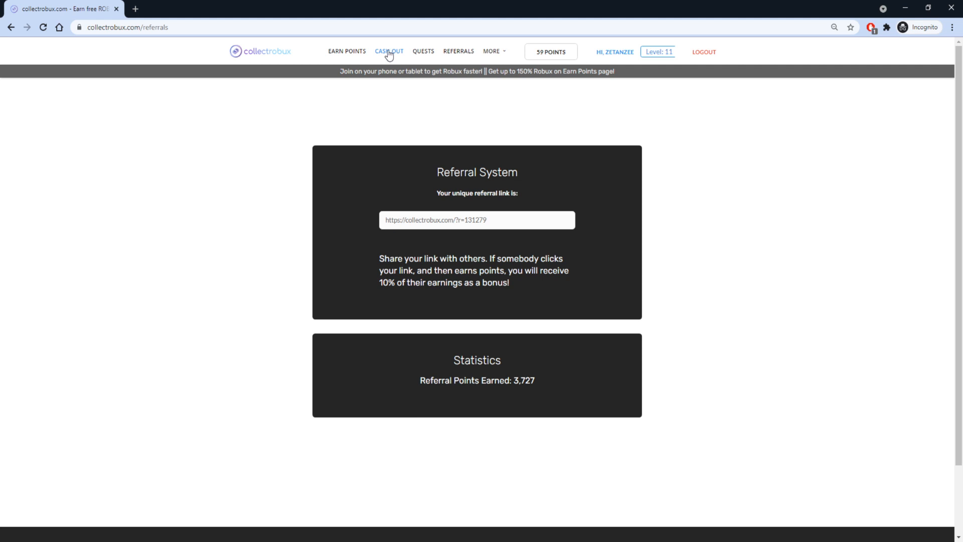
Request a 62 Robux cash-out, choose the place, and continue to private server setup.
{"action": "left_click", "coordinate": [389, 51]}
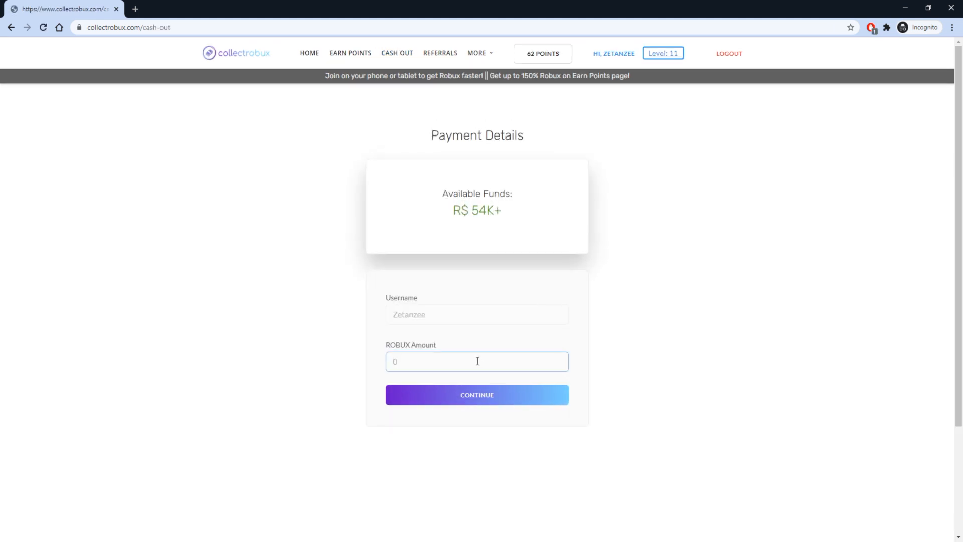
{"action": "type", "text": "62"}
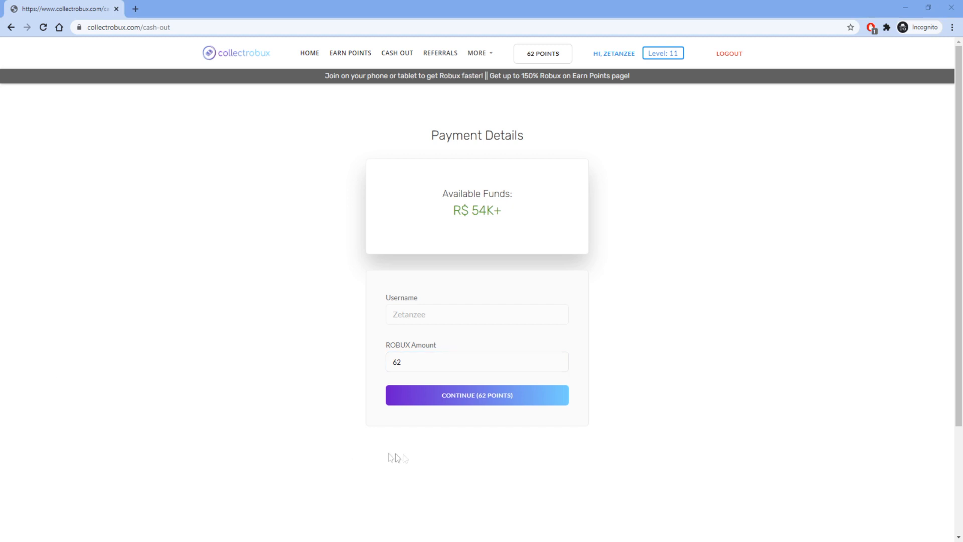
{"action": "left_click", "coordinate": [477, 394]}
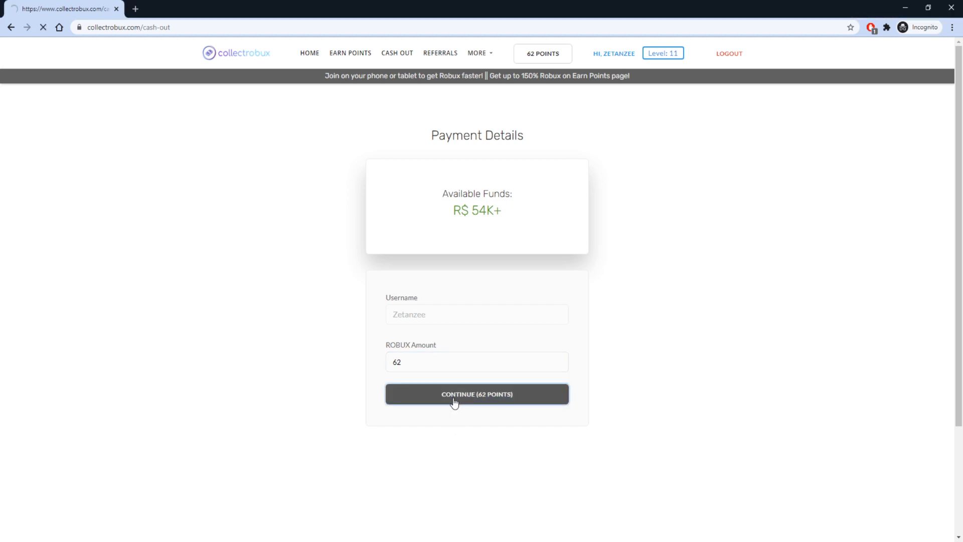
{"action": "left_click", "coordinate": [477, 393]}
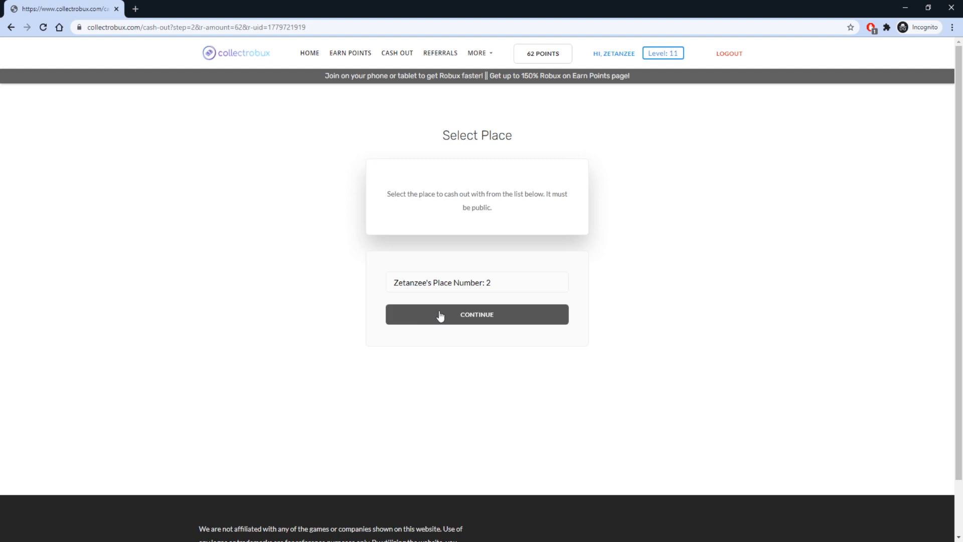
{"action": "left_click", "coordinate": [477, 314]}
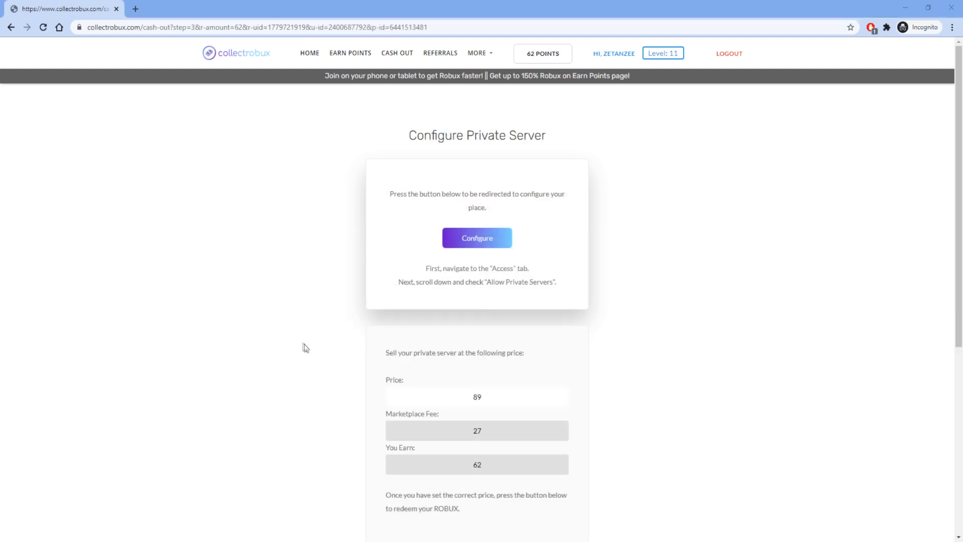
In the place's Access settings, enable paid private servers at 89 Robux and save.
{"action": "left_click", "coordinate": [476, 237]}
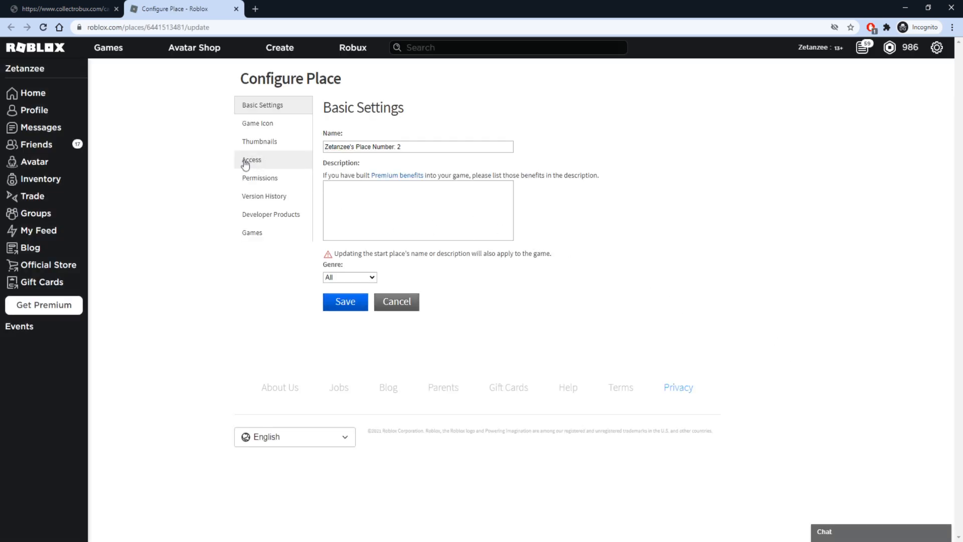
{"action": "left_click", "coordinate": [251, 160]}
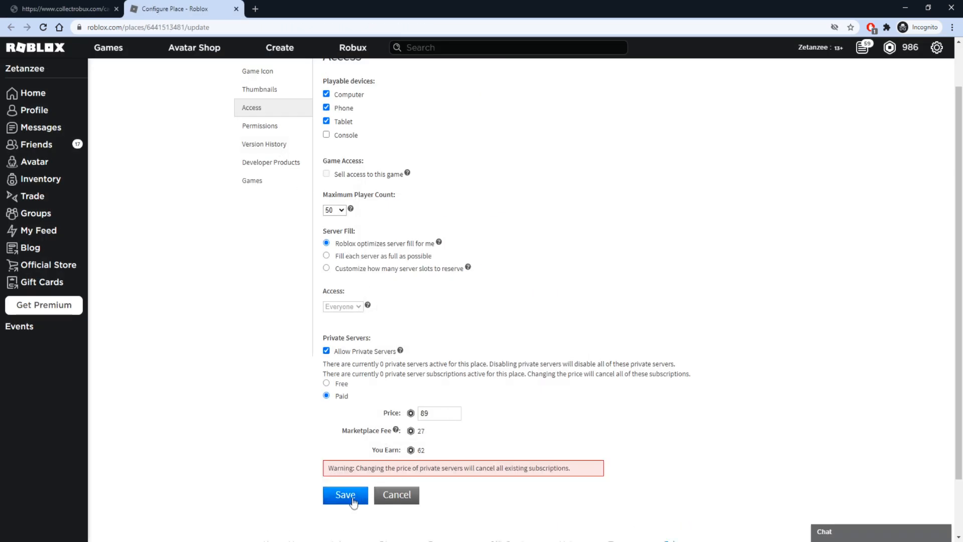
{"action": "left_click", "coordinate": [343, 494]}
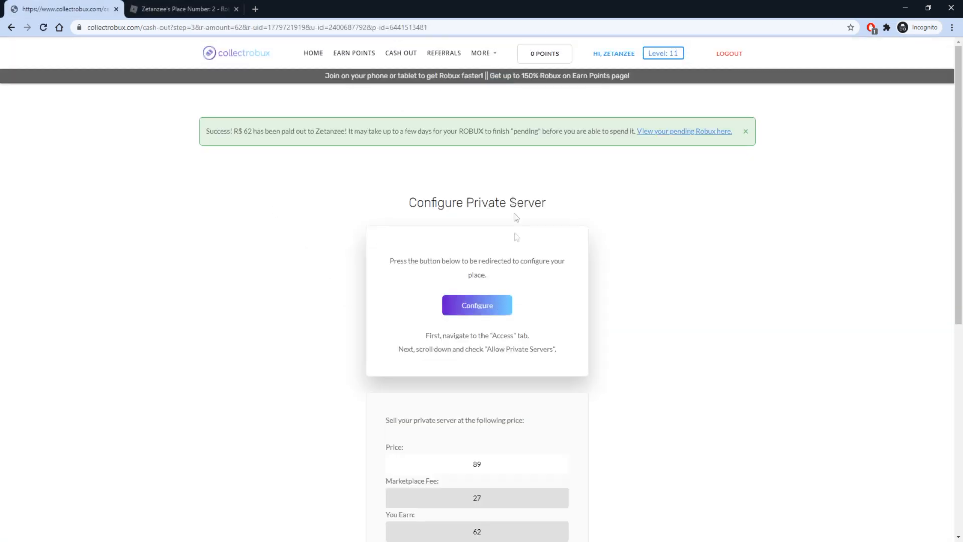
View pending Robux in Roblox transactions and filter to sales of goods.
{"action": "left_click", "coordinate": [684, 132]}
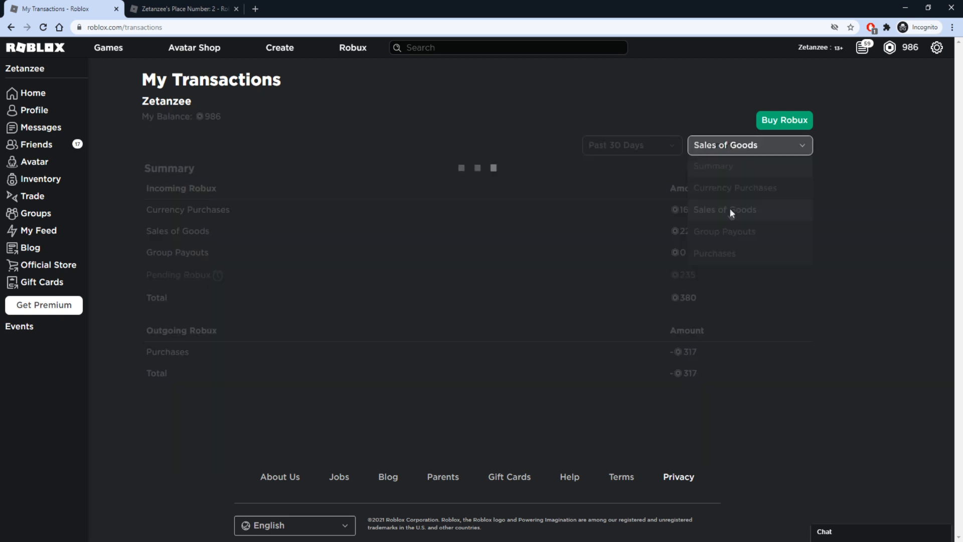
{"action": "left_click", "coordinate": [723, 210]}
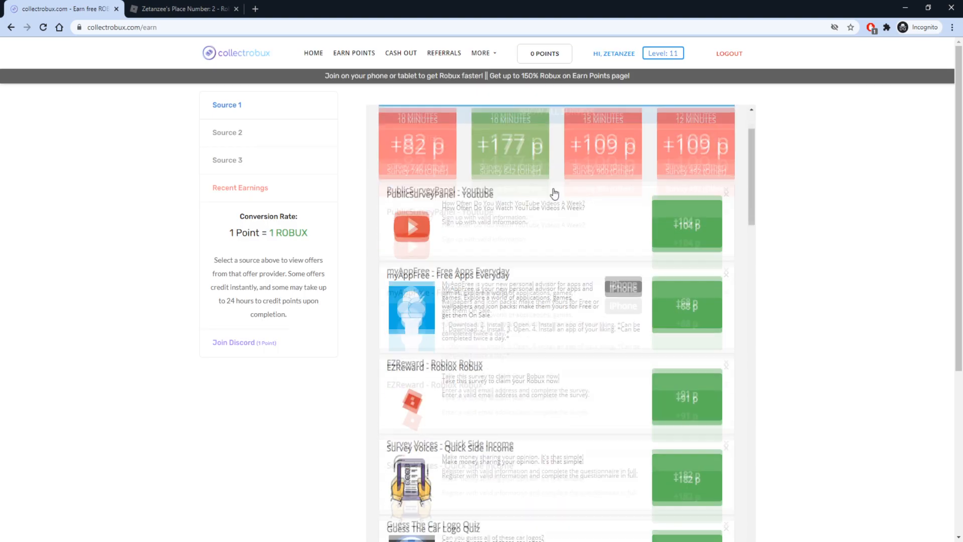
Scroll through the Source 1 offer wall, then return to the Referrals page.
{"action": "scroll", "scroll_direction": "down", "scroll_amount": 3}
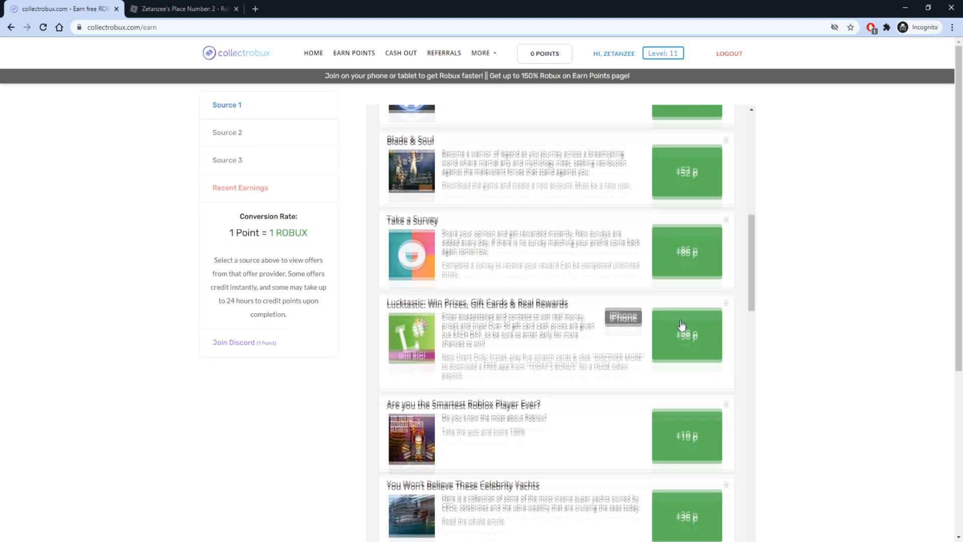
{"action": "scroll", "scroll_direction": "down", "scroll_amount": 3}
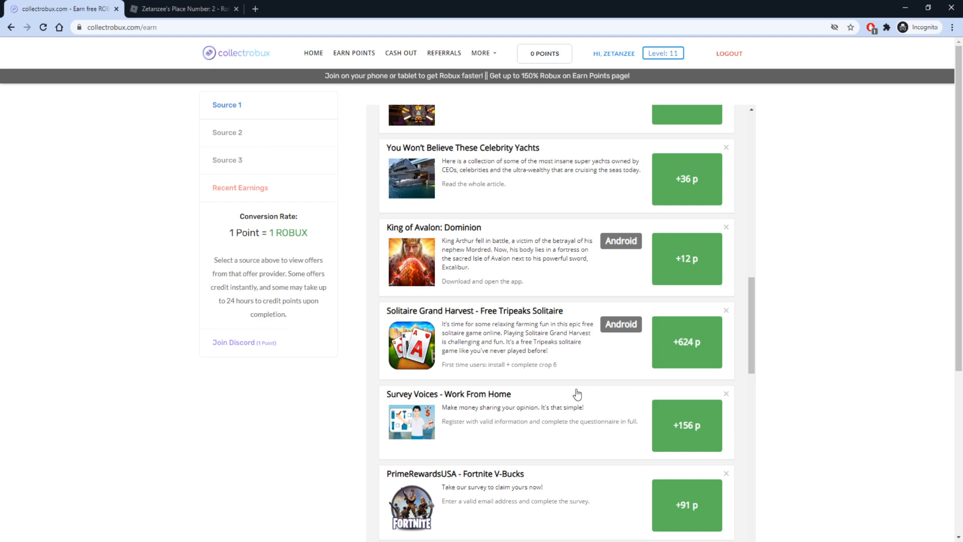
{"action": "scroll", "scroll_direction": "down", "scroll_amount": 3}
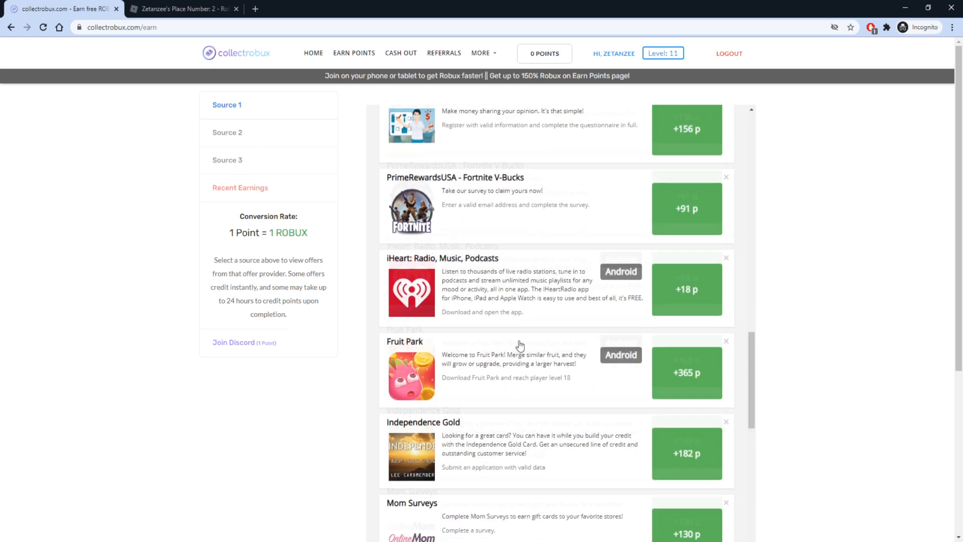
{"action": "scroll", "scroll_direction": "down", "scroll_amount": 3}
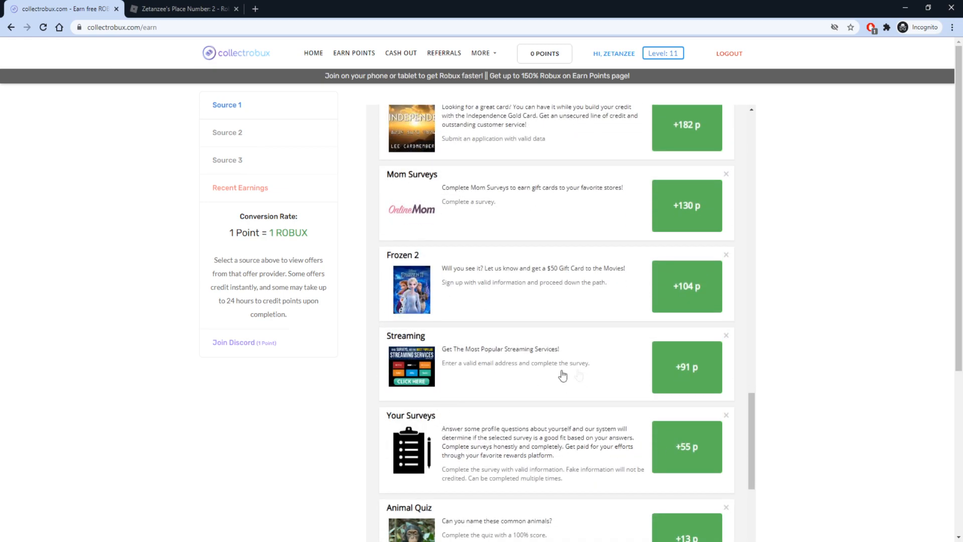
{"action": "scroll", "scroll_direction": "down", "scroll_amount": 3}
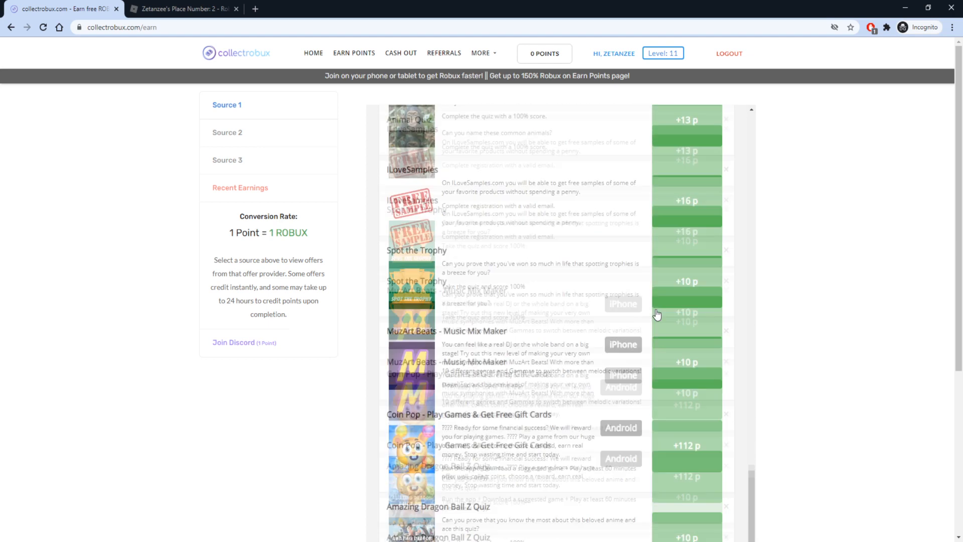
{"action": "left_click", "coordinate": [443, 53]}
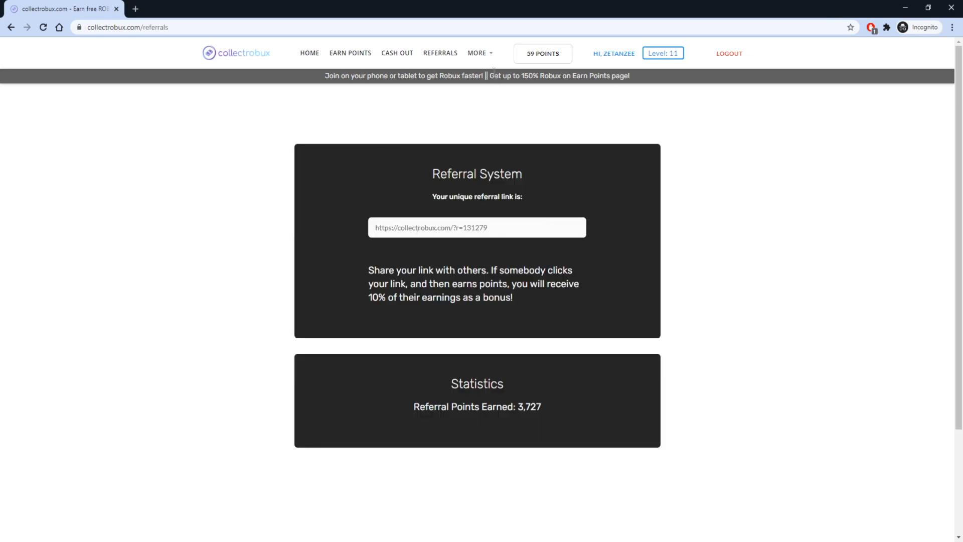
Choose Codes from the More menu and focus the Redeem Codes input box.
{"action": "left_click", "coordinate": [479, 53]}
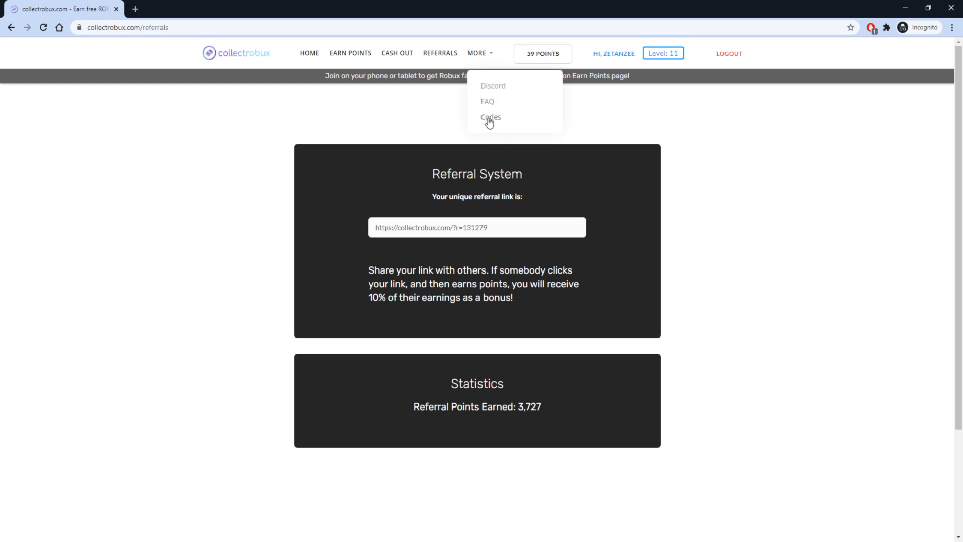
{"action": "left_click", "coordinate": [490, 117]}
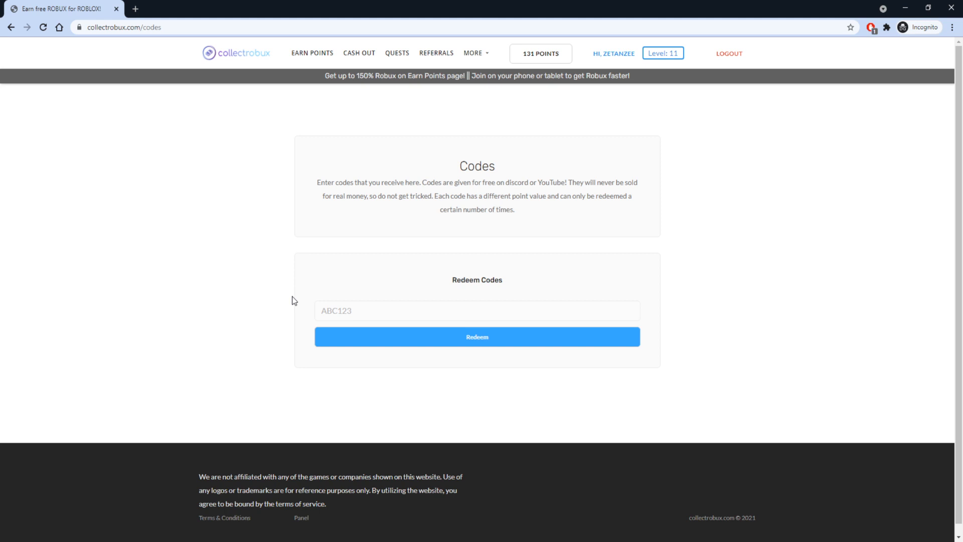
{"action": "mouse_move", "coordinate": [272, 205]}
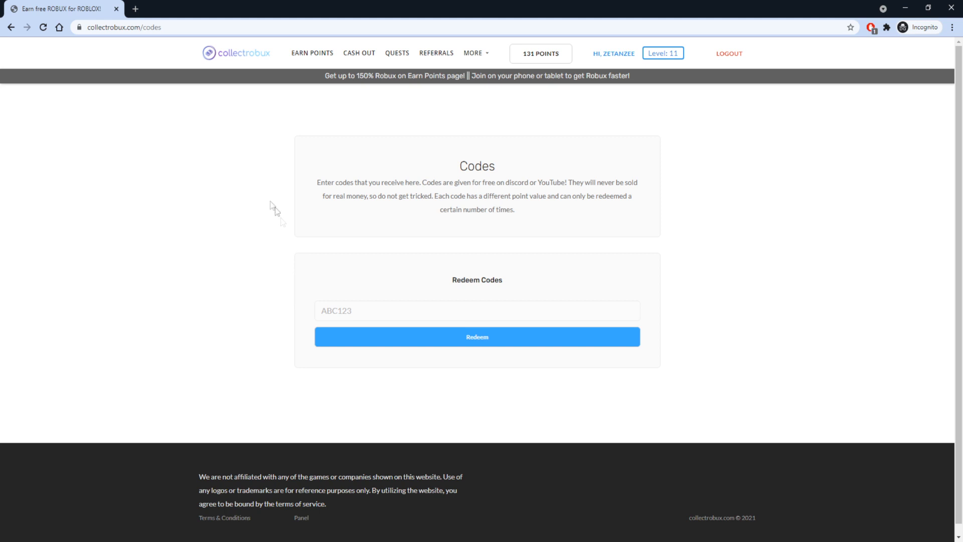
{"action": "left_click", "coordinate": [476, 310]}
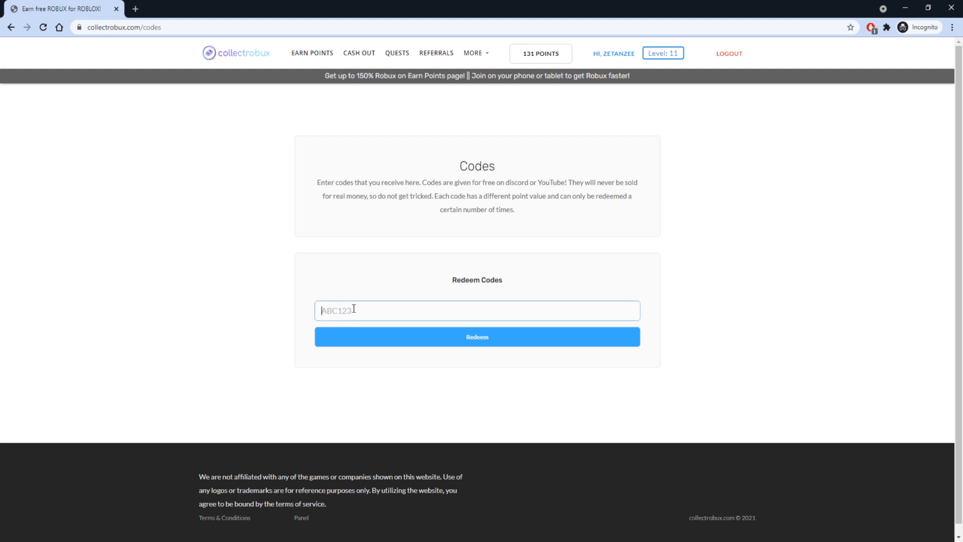
{"action": "left_click", "coordinate": [476, 336]}
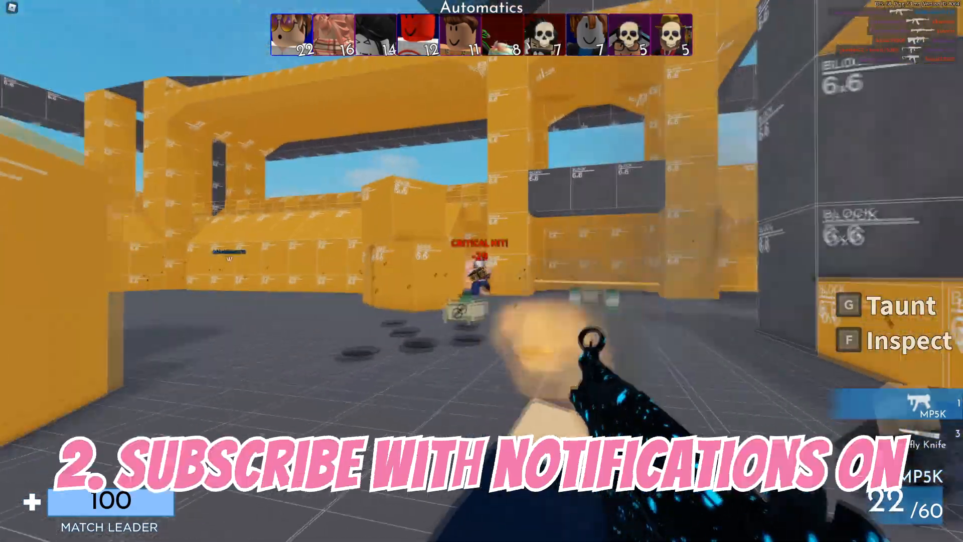
{"action": "mouse_move", "coordinate": [479, 277]}
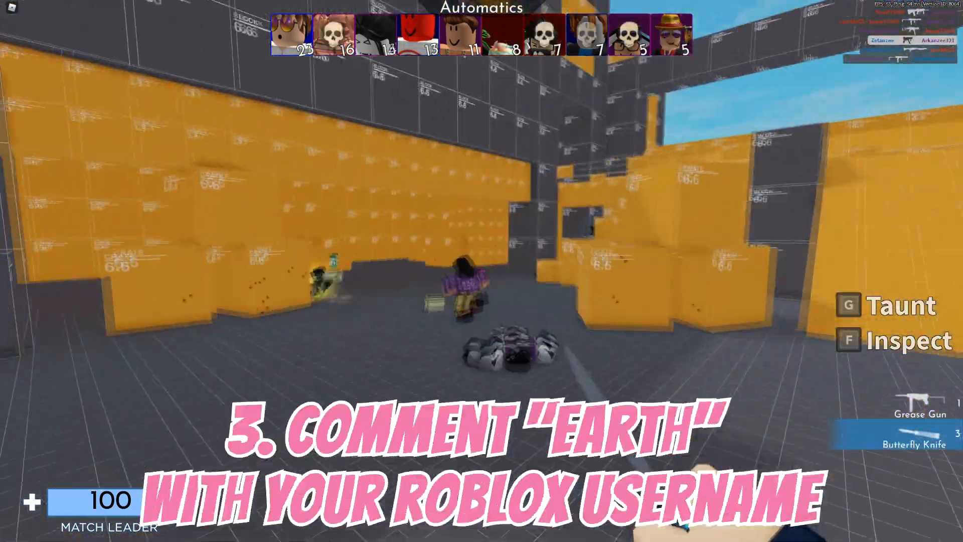